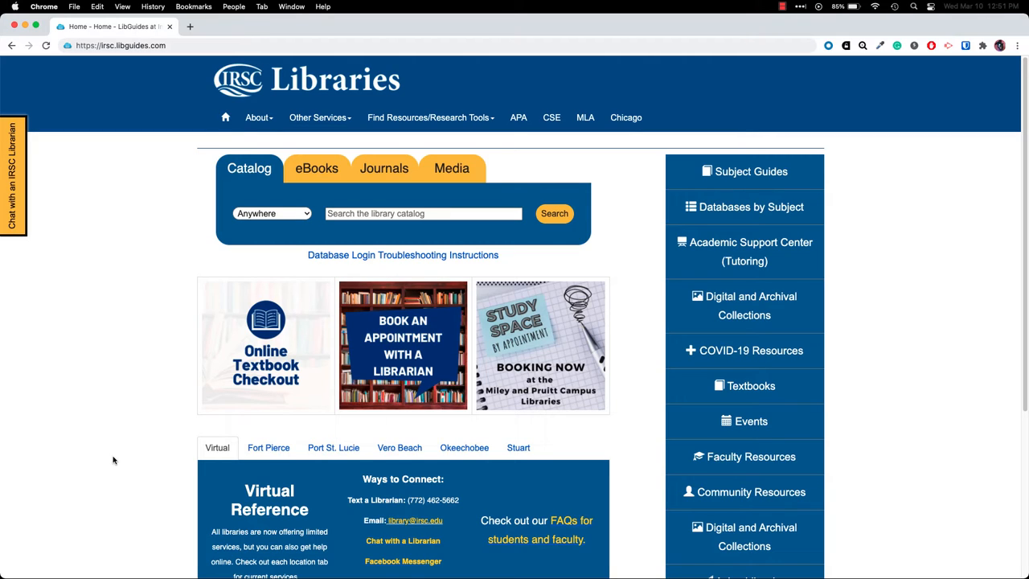
{"action": "mouse_move", "coordinate": [743, 207]}
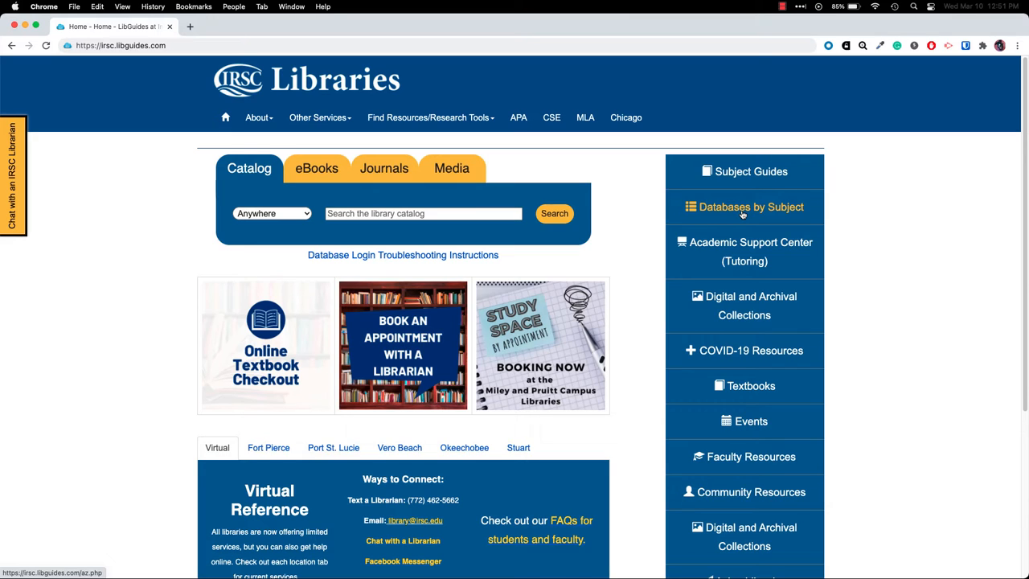
Open the A-Z database list and filter it to letter J, showing JSTOR
{"action": "left_click", "coordinate": [744, 206]}
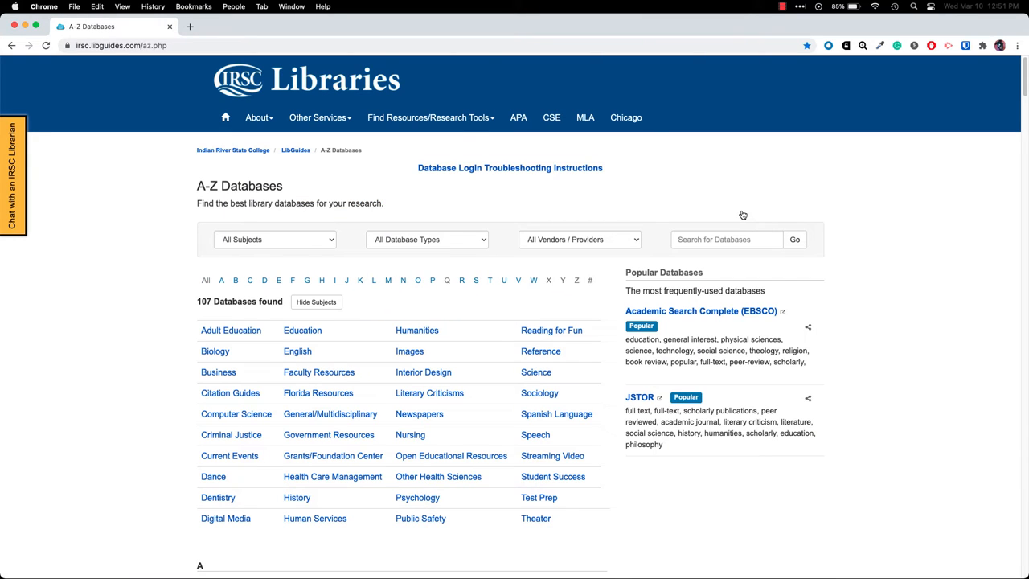
{"action": "mouse_move", "coordinate": [628, 233]}
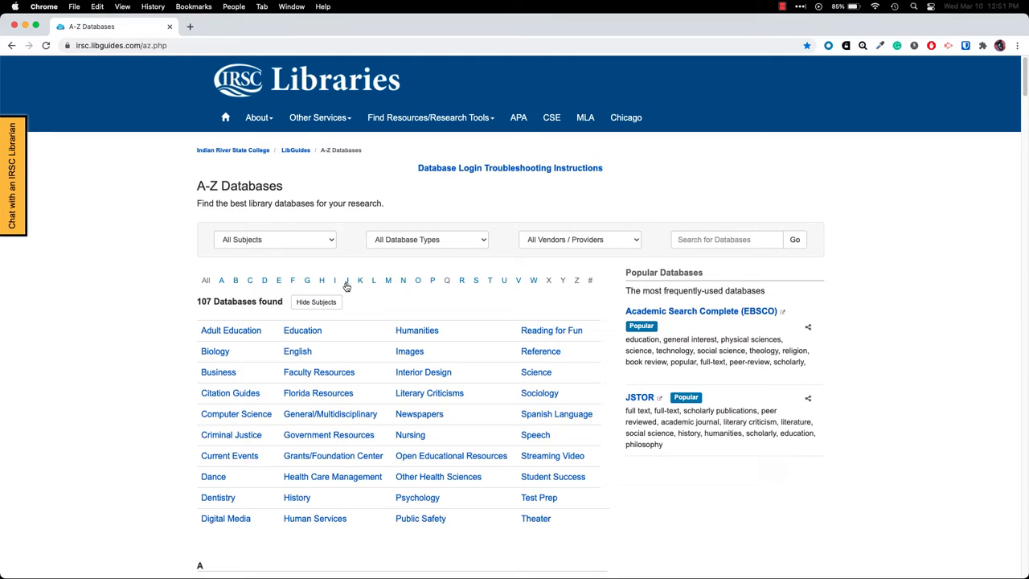
{"action": "mouse_move", "coordinate": [347, 280]}
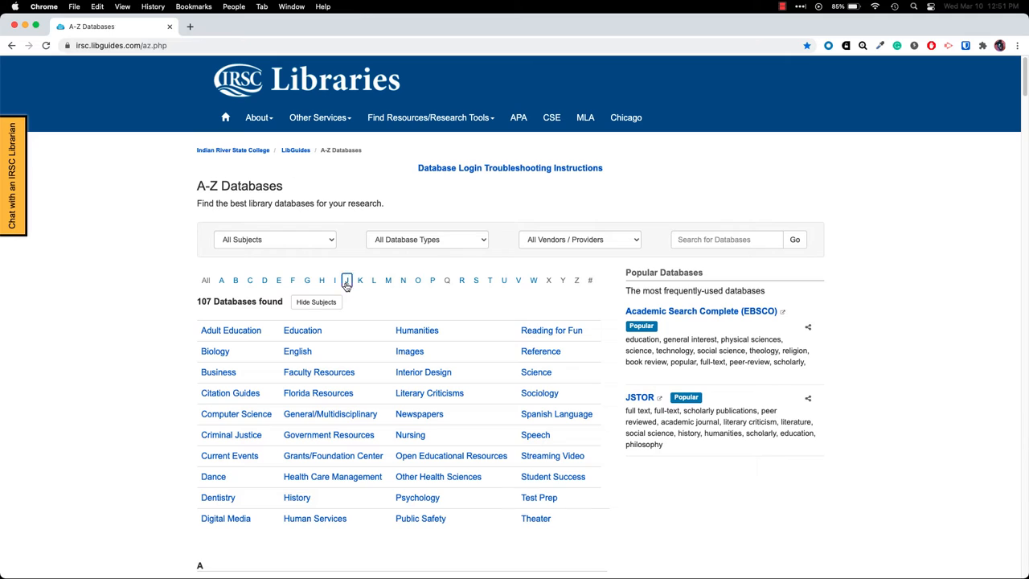
{"action": "left_click", "coordinate": [346, 280]}
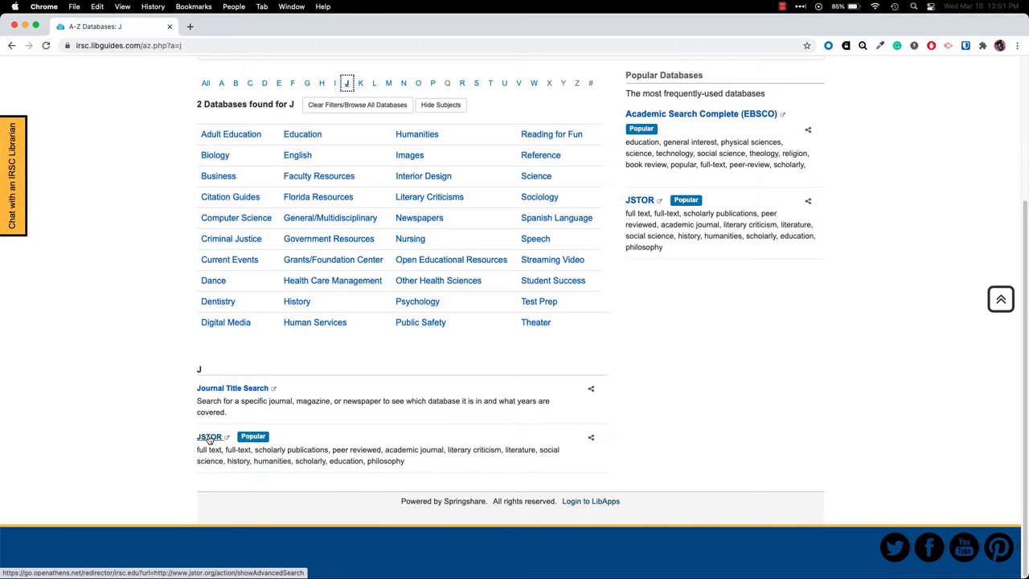
Open JSTOR and sign in to MyPioneerPortal with the account password
{"action": "left_click", "coordinate": [208, 436]}
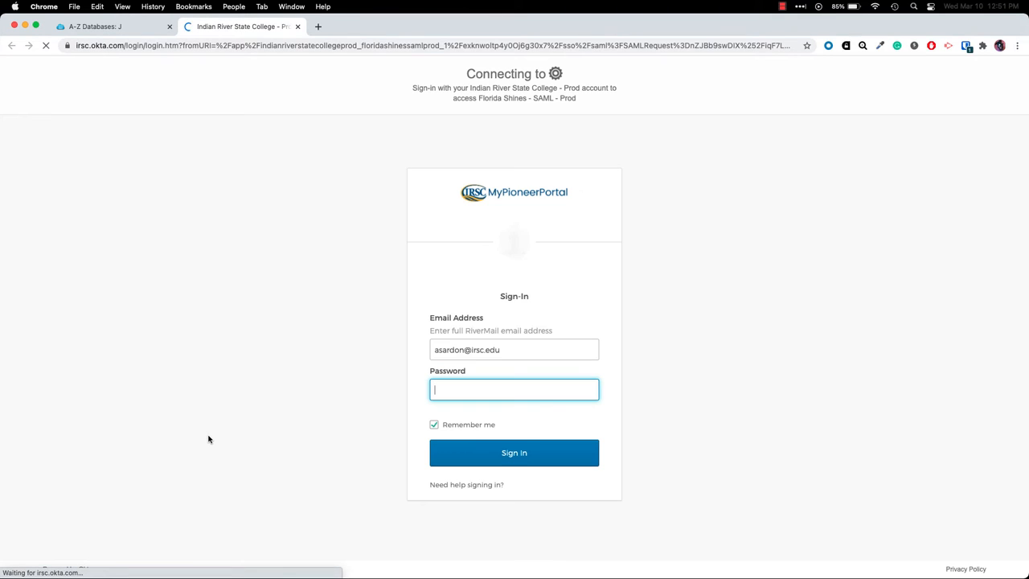
{"action": "type", "text": "•••••"}
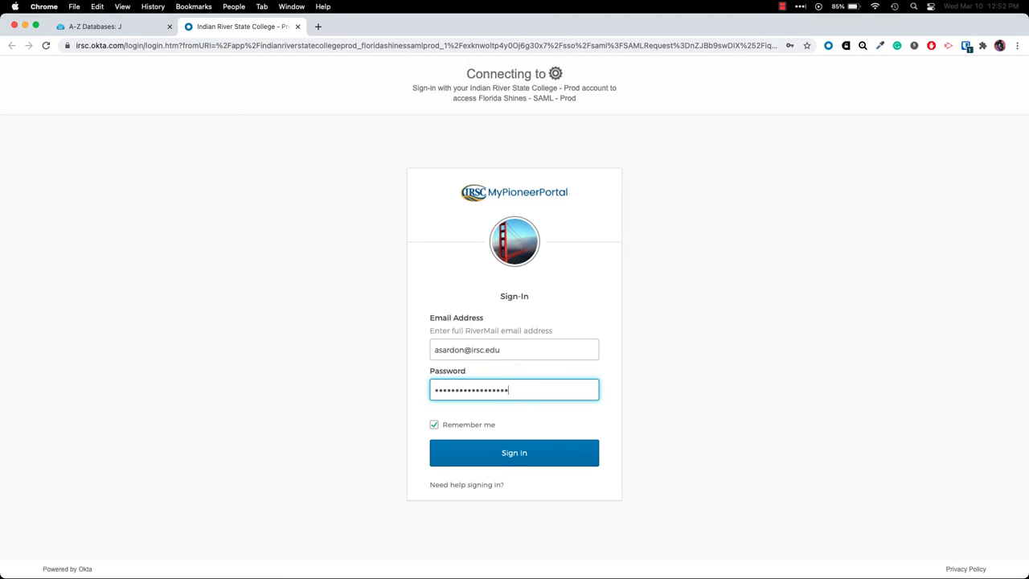
{"action": "left_click", "coordinate": [513, 451]}
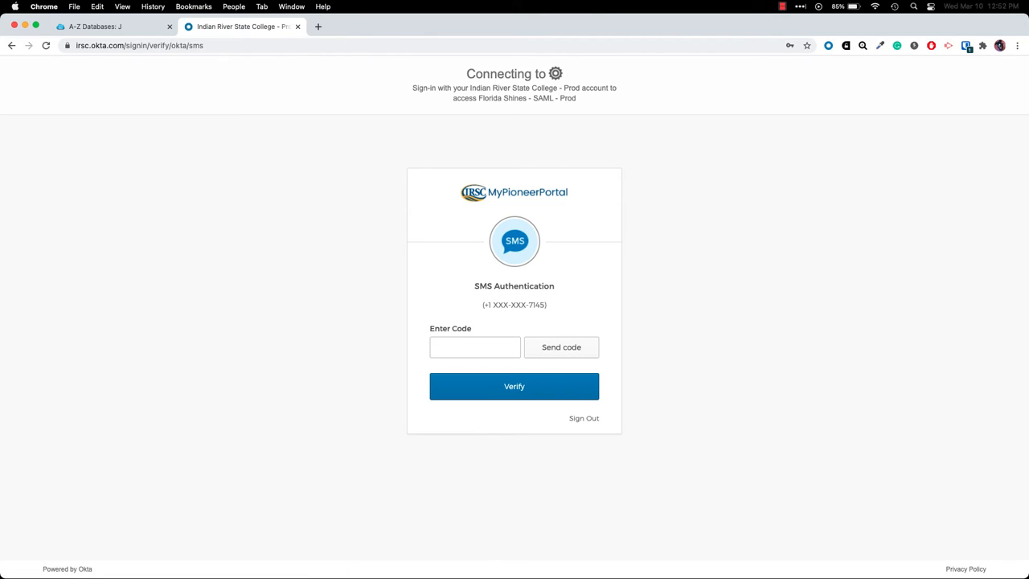
{"action": "left_click", "coordinate": [560, 347]}
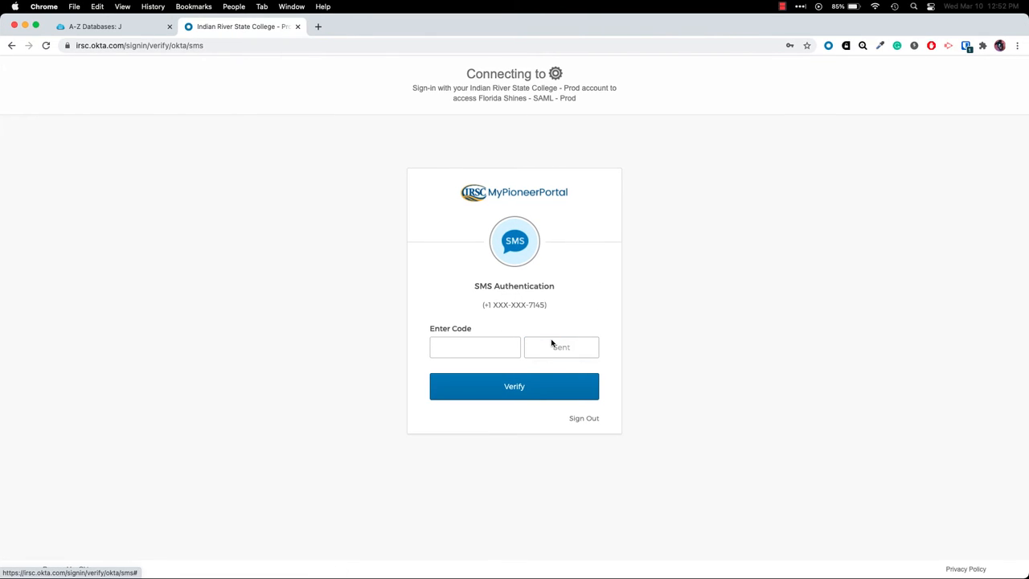
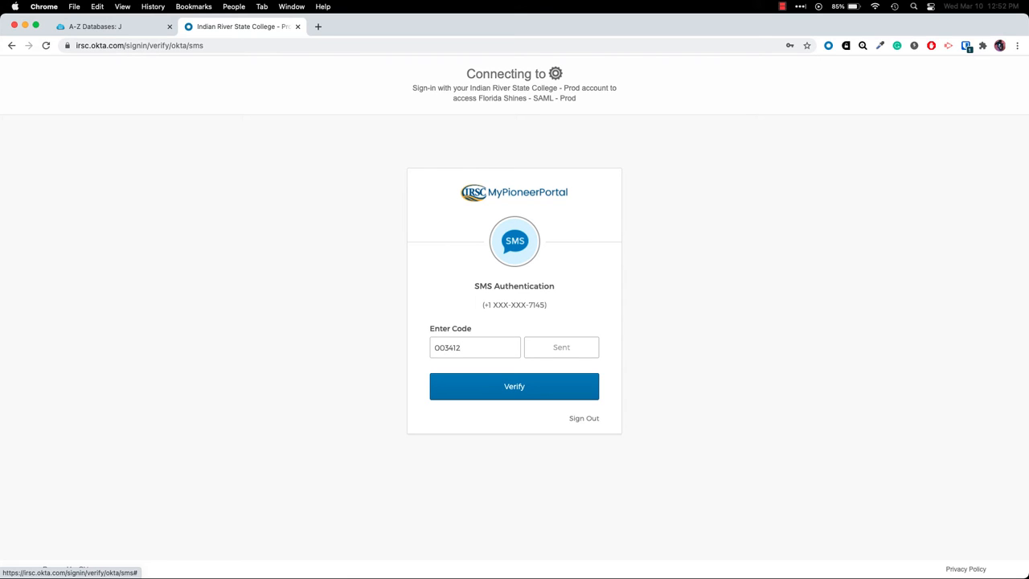
{"action": "left_click", "coordinate": [513, 385]}
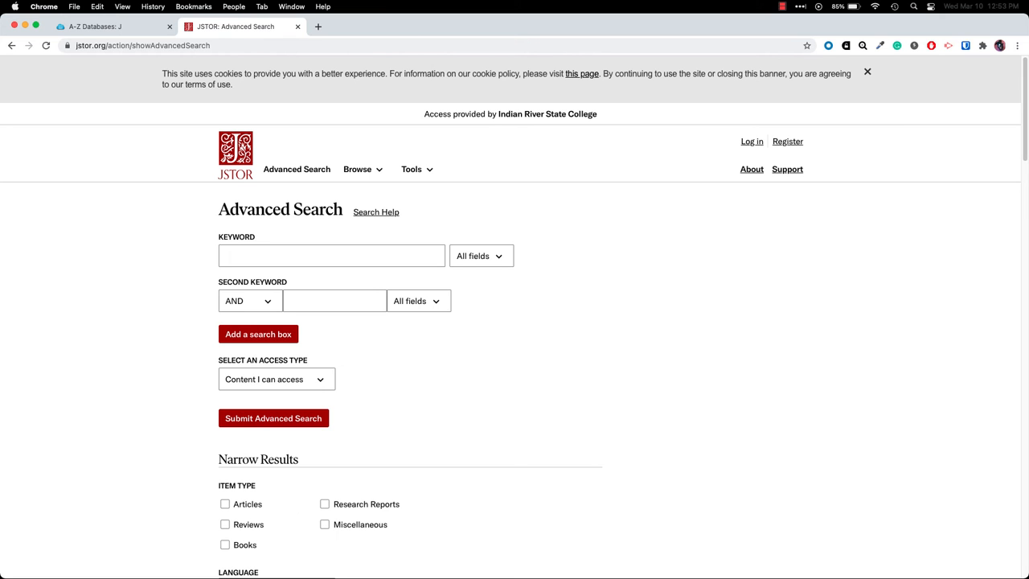
Check the Articles item type under Narrow Results
{"action": "left_click", "coordinate": [225, 503]}
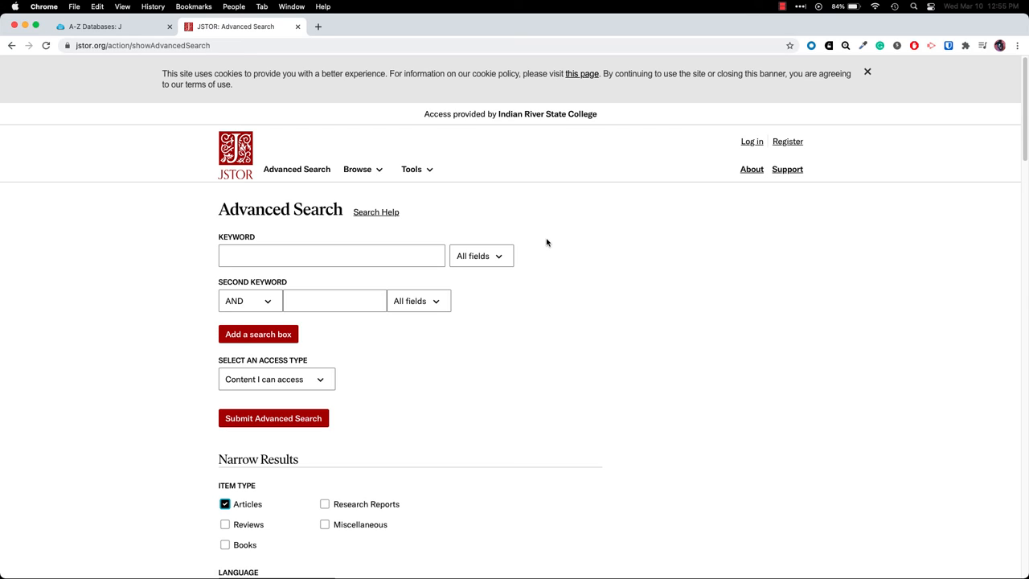
{"action": "mouse_move", "coordinate": [696, 230]}
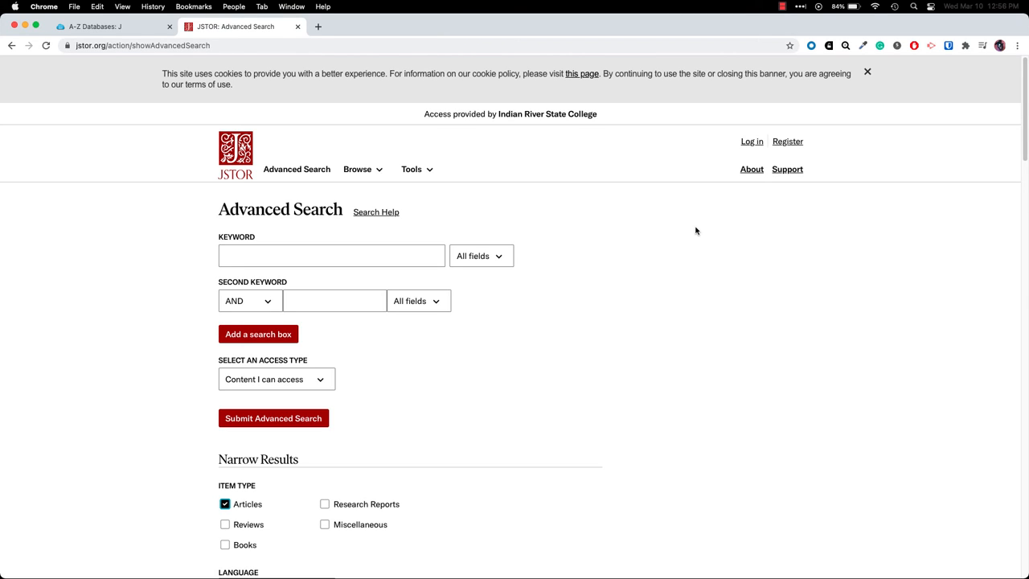